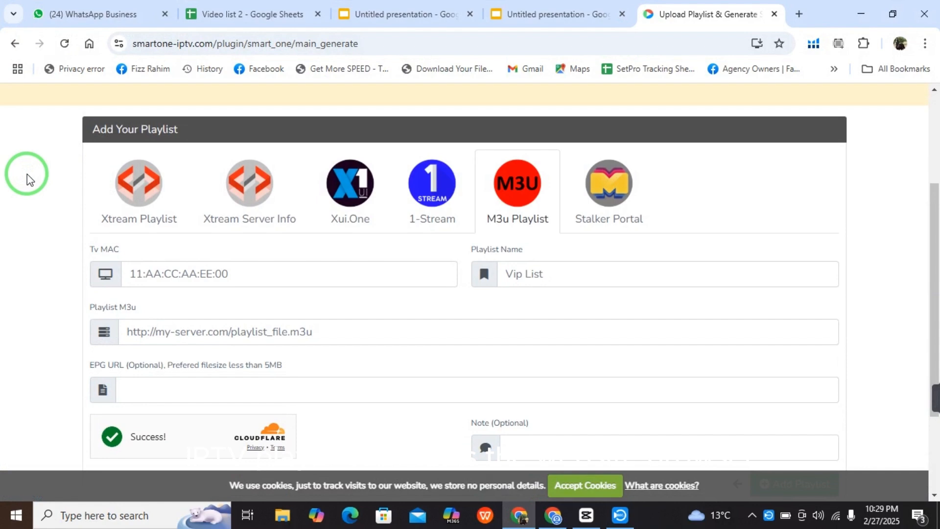
mouse_move(142, 94)
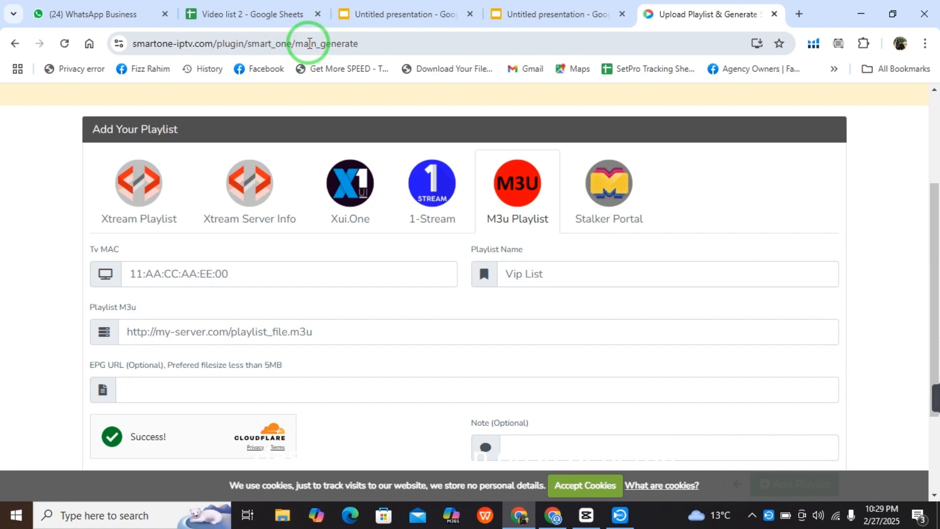
mouse_move(331, 48)
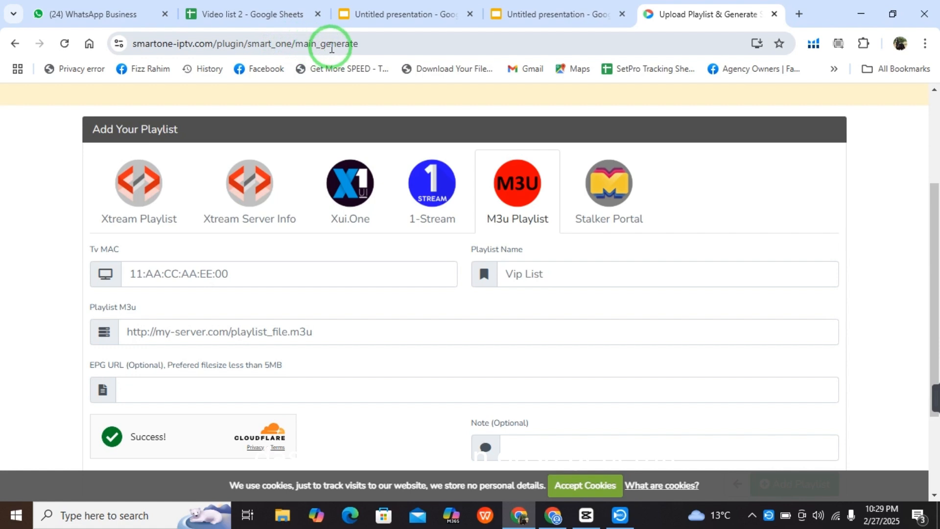
mouse_move(53, 171)
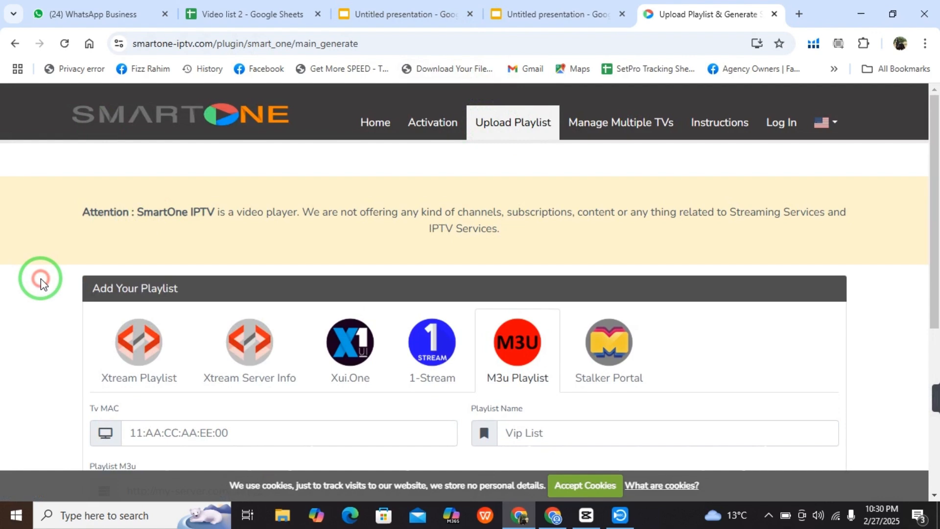
scroll(down, 3)
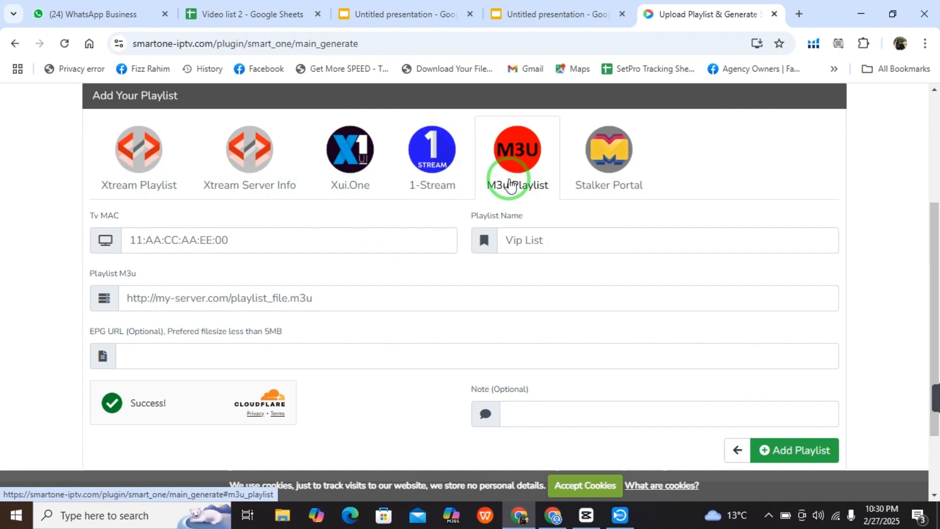
click(147, 241)
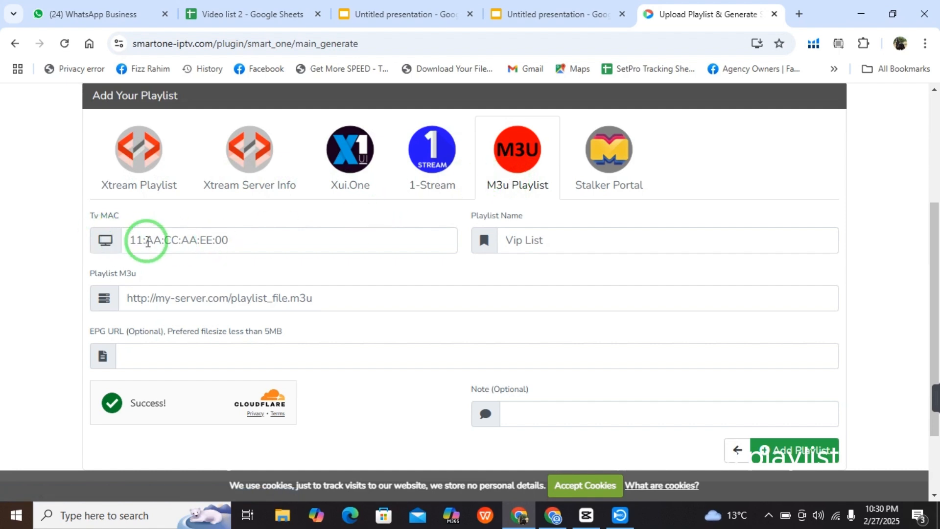
mouse_move(174, 243)
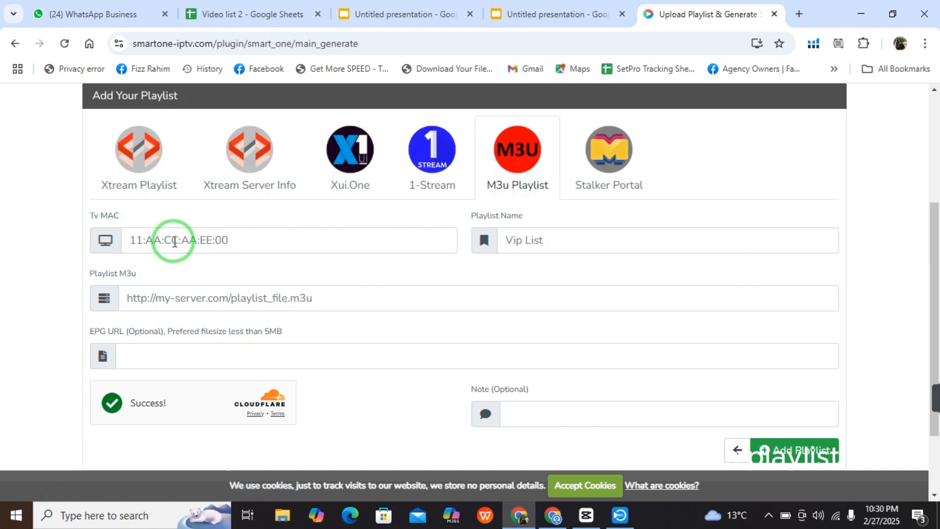